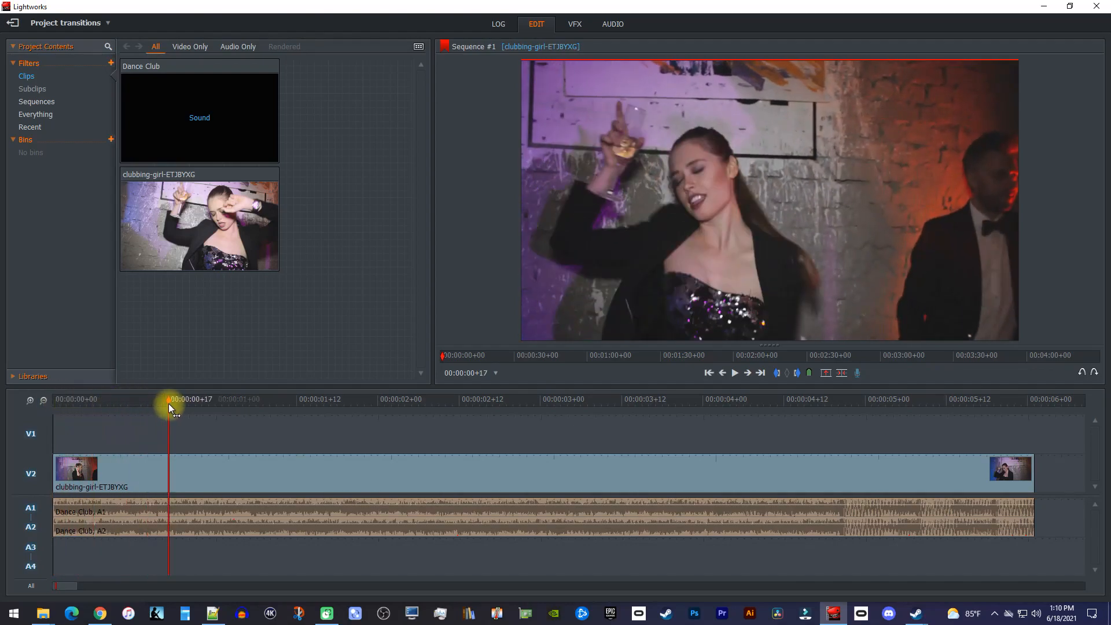
Scrub the playhead through the clubbing-girl dance clip to preview it.
left_click_drag(169, 408, 644, 407)
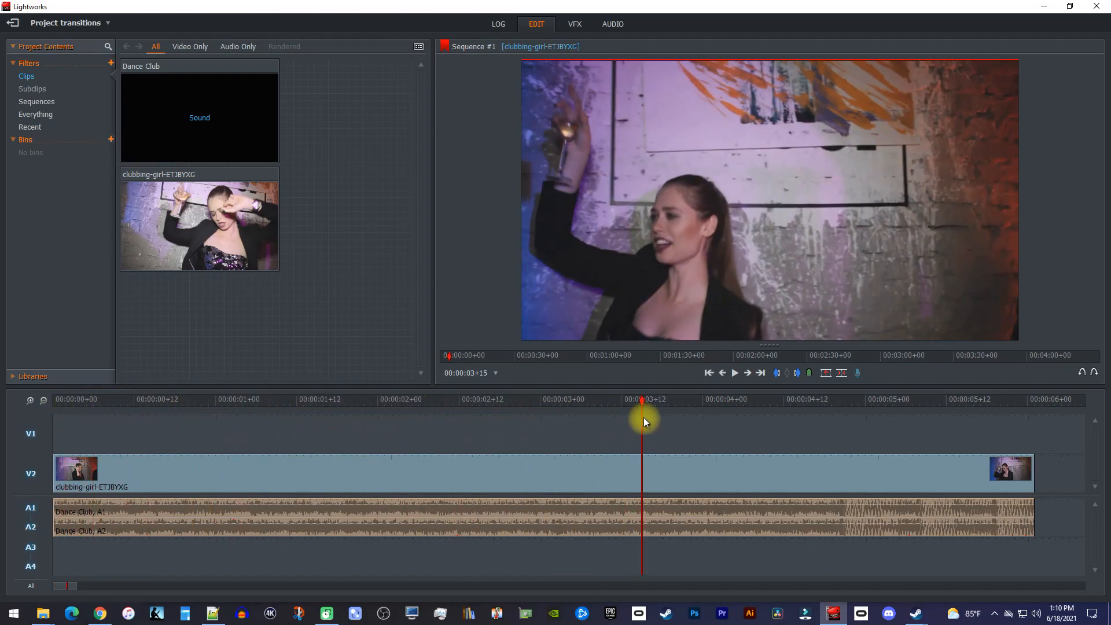
mouse_move(521, 441)
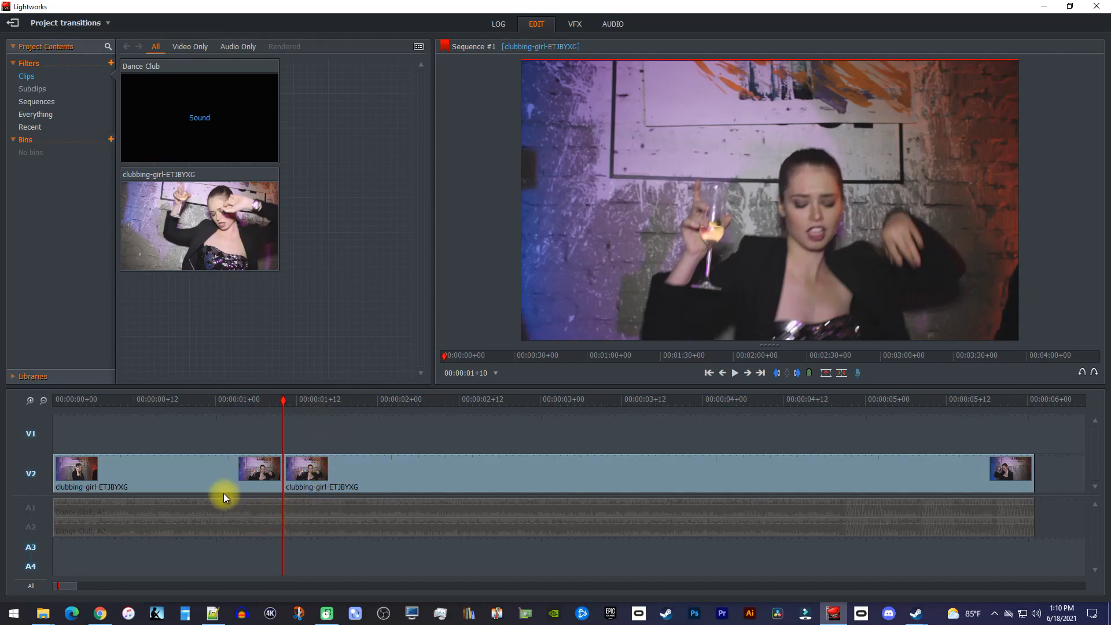
mouse_move(317, 441)
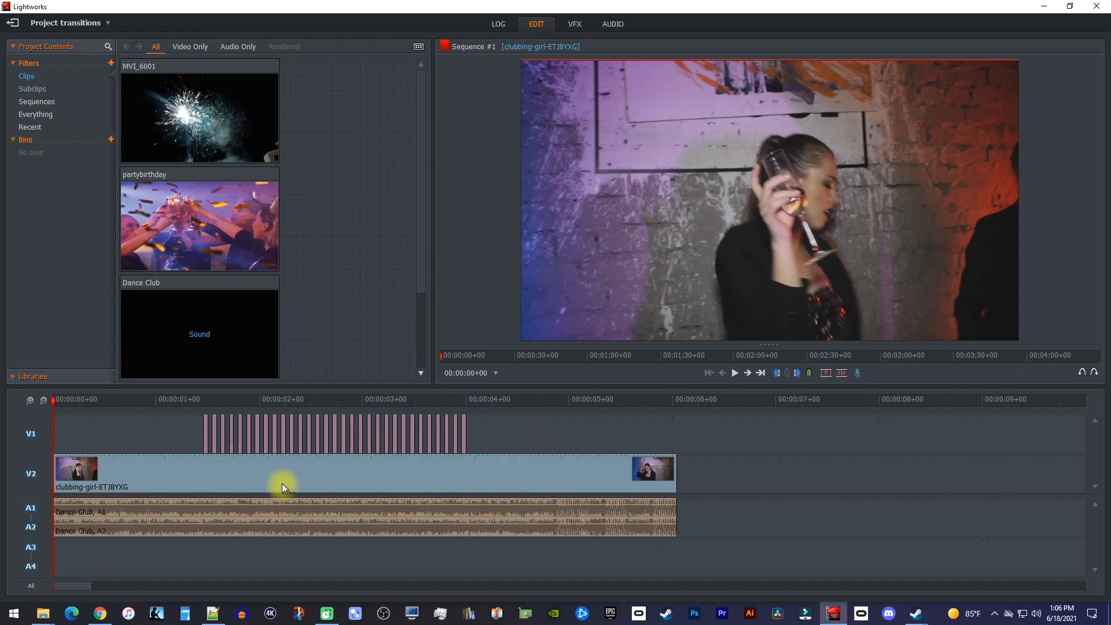
mouse_move(391, 480)
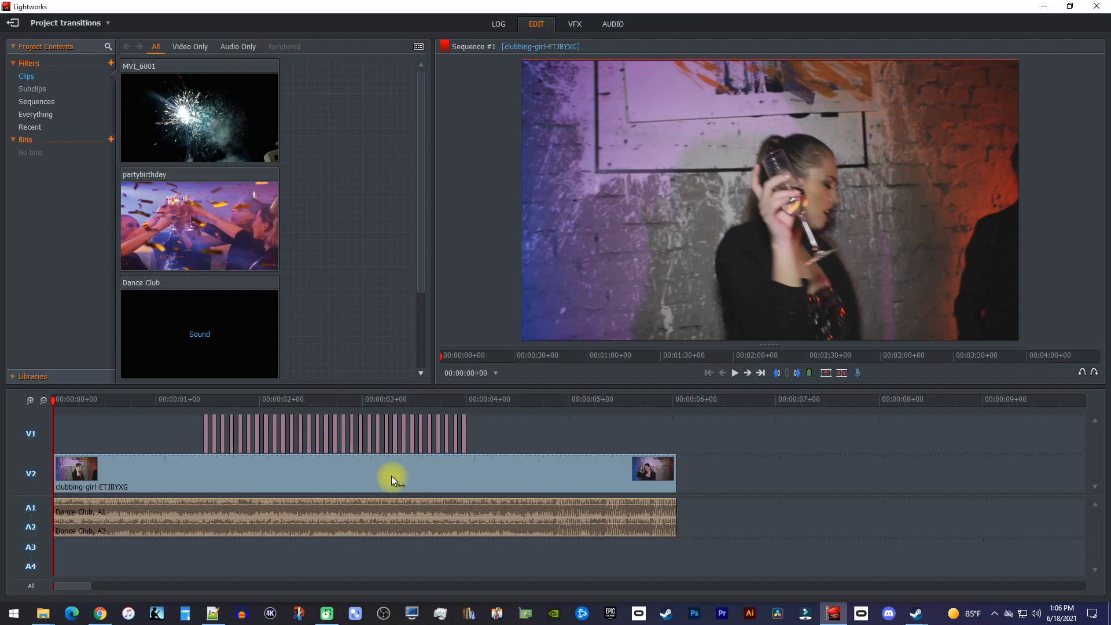
left_click(734, 373)
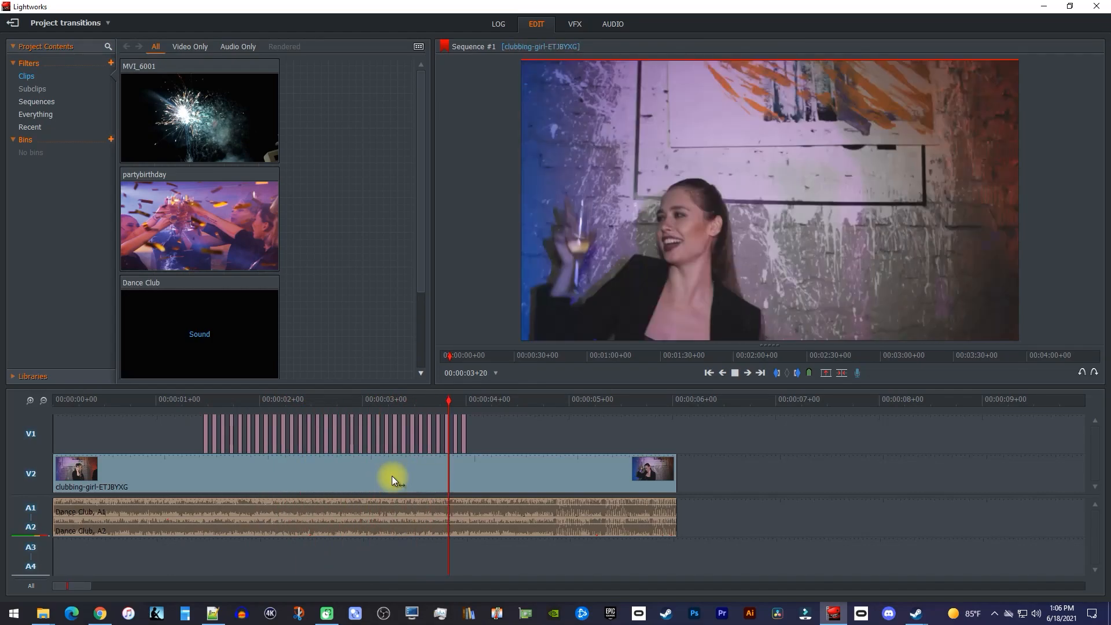
left_click(734, 372)
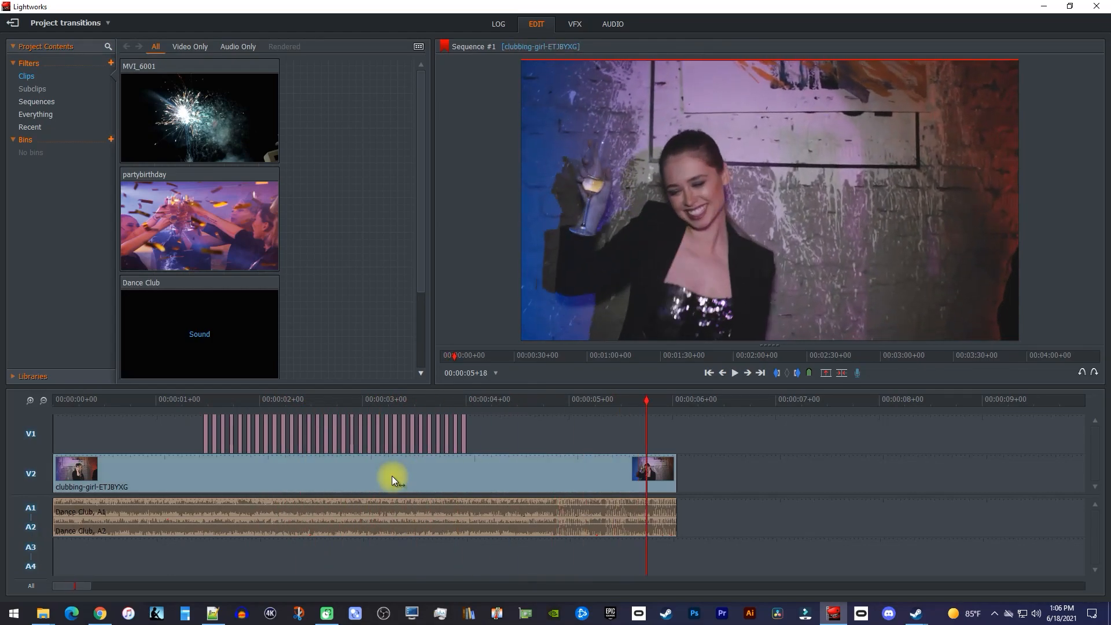